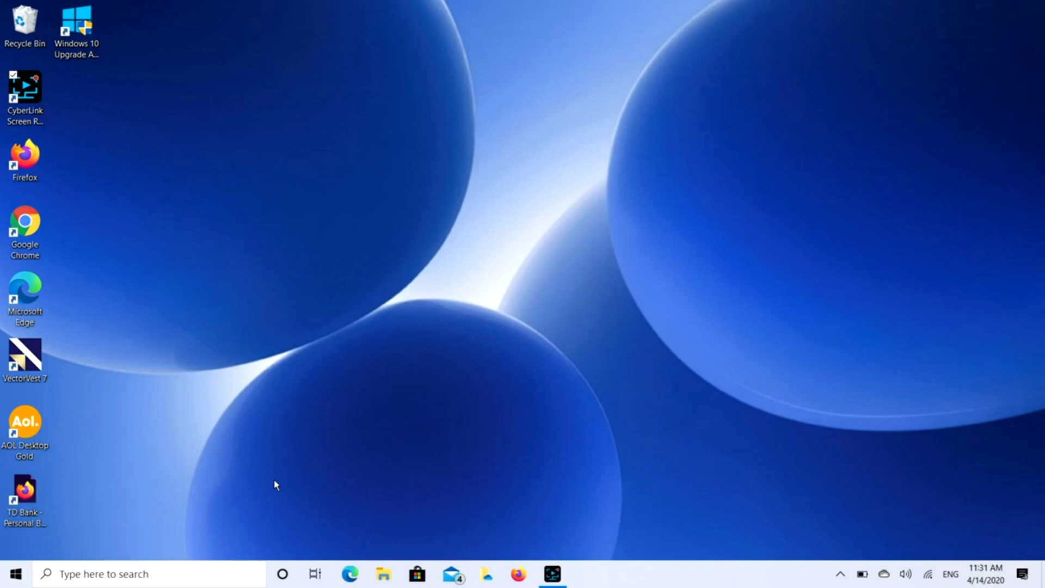
{"action": "mouse_move", "coordinate": [382, 574]}
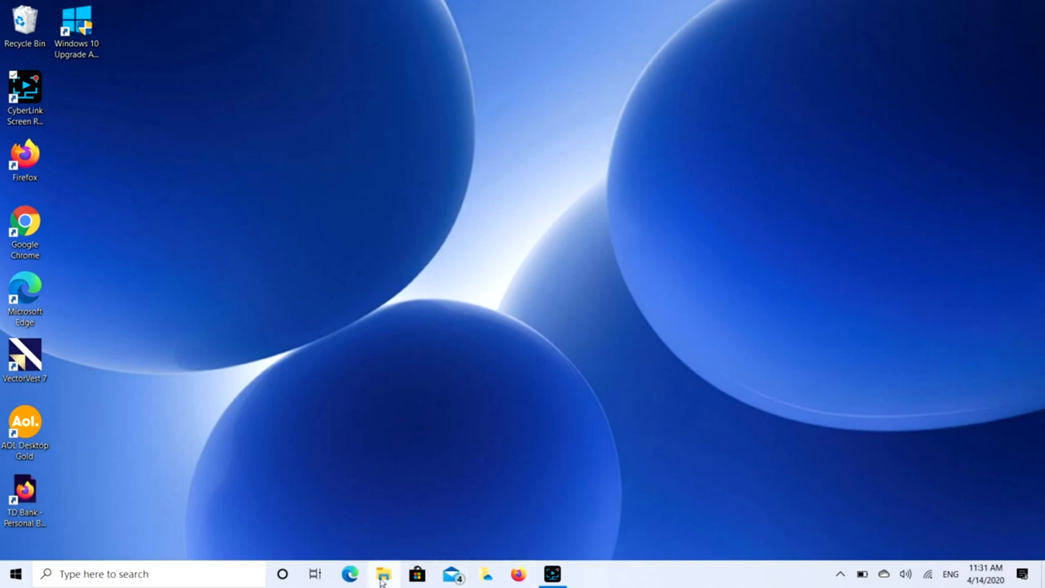
Launch File Explorer and bring up This PC's context menu to reach Manage
{"action": "left_click", "coordinate": [384, 573]}
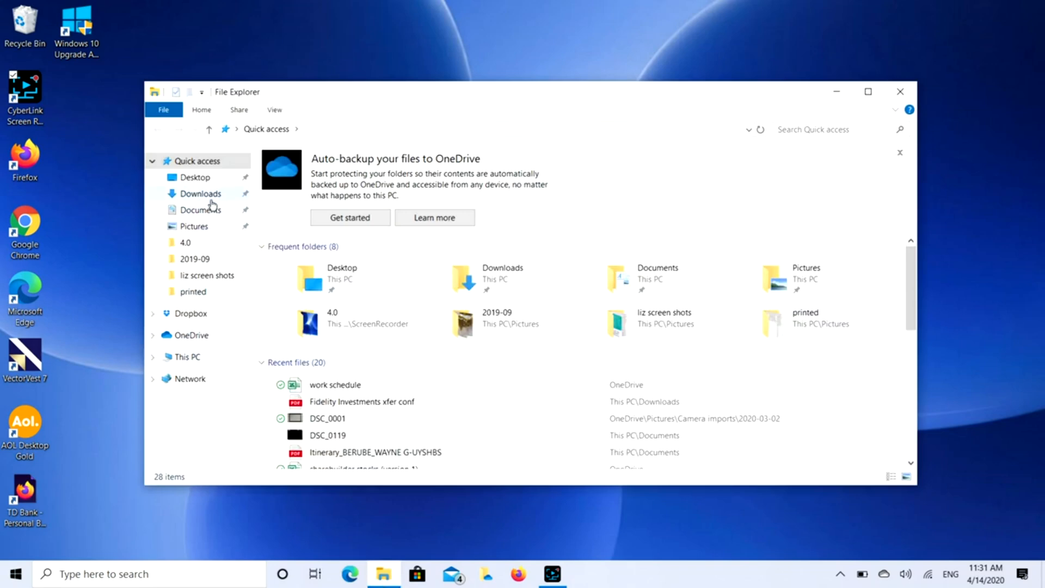
{"action": "mouse_move", "coordinate": [244, 196]}
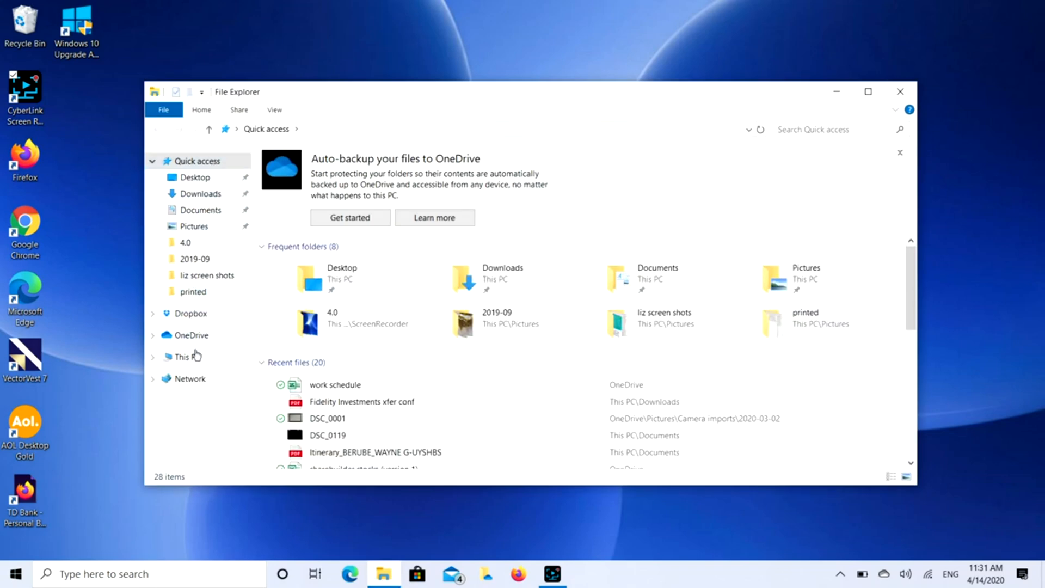
{"action": "right_click", "coordinate": [183, 356]}
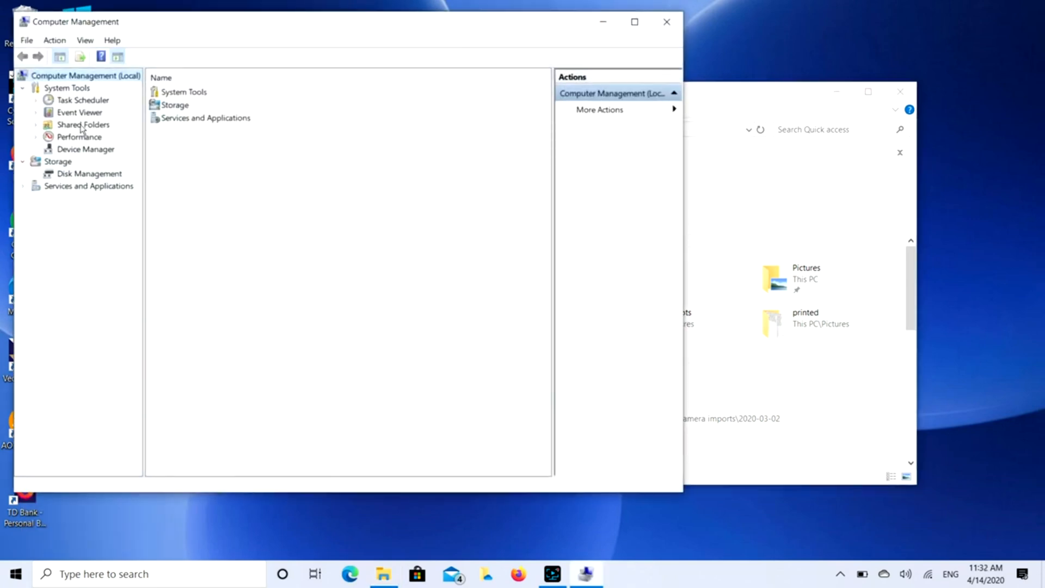
Show Device Manager and expand Human Interface Devices to reveal the HID-compliant touch screen
{"action": "left_click", "coordinate": [86, 149]}
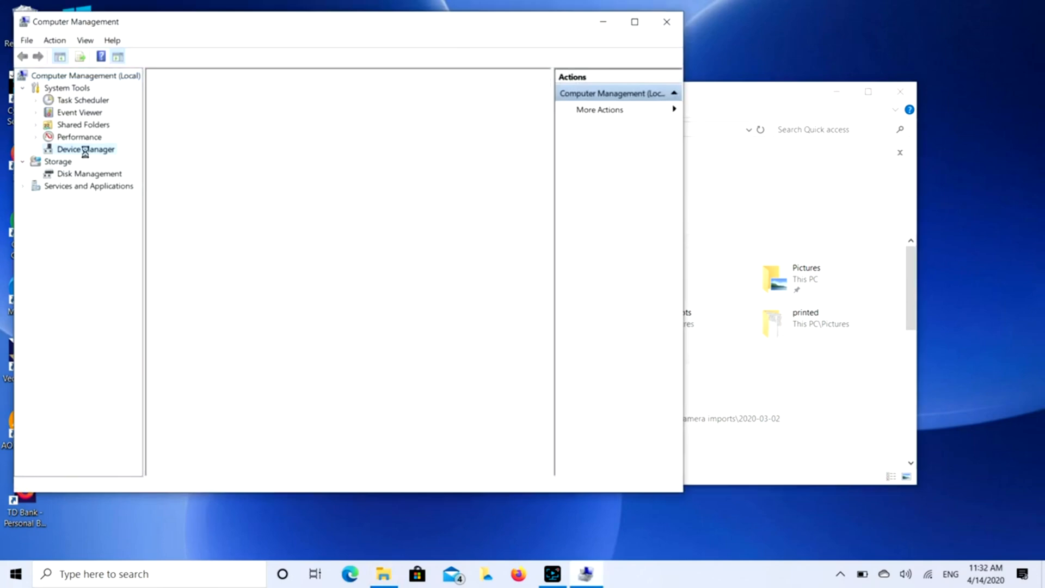
{"action": "left_click", "coordinate": [86, 148]}
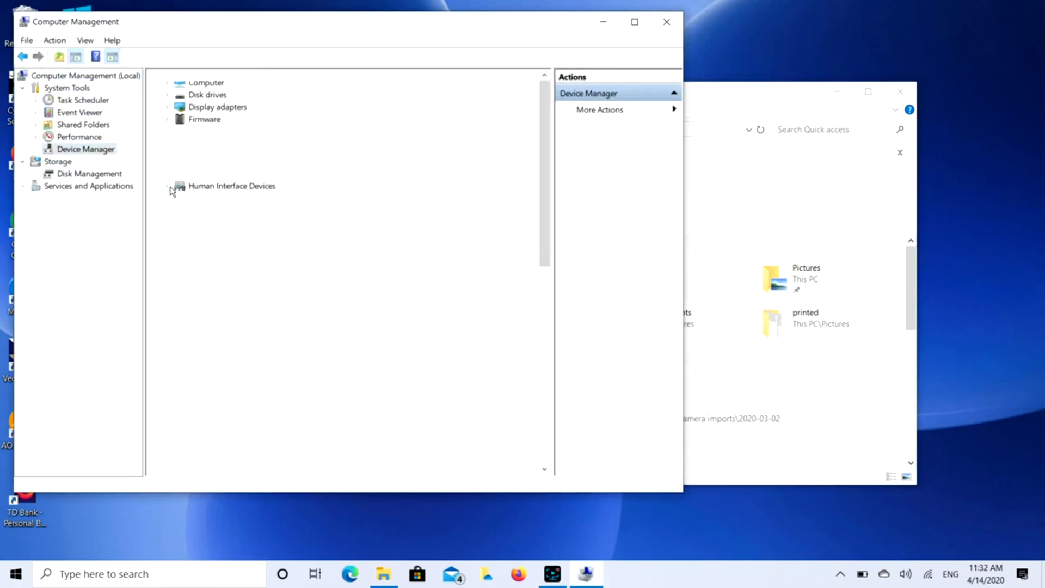
{"action": "left_click", "coordinate": [169, 186]}
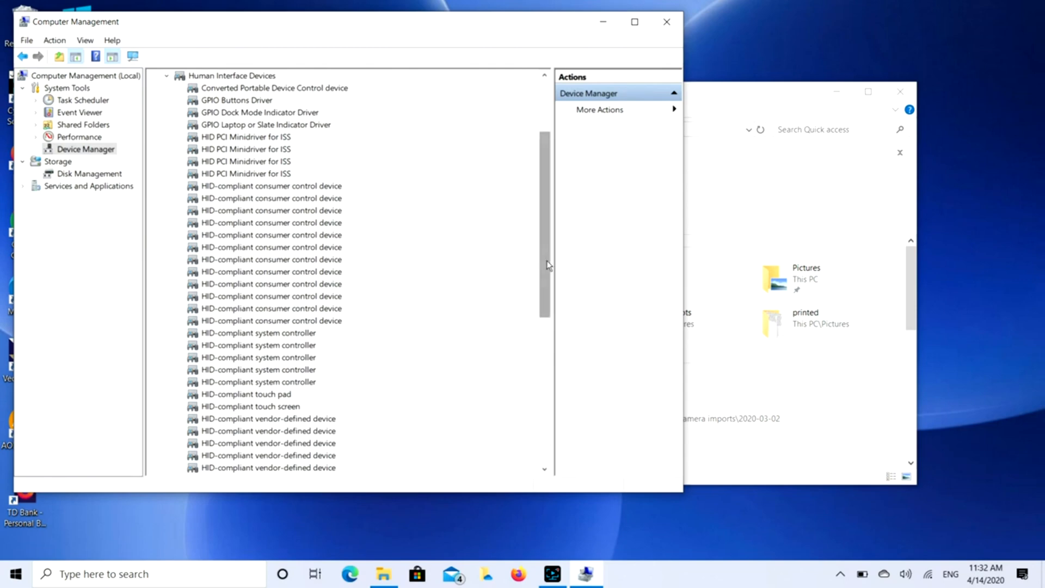
{"action": "scroll", "scroll_direction": "down", "scroll_amount": 3}
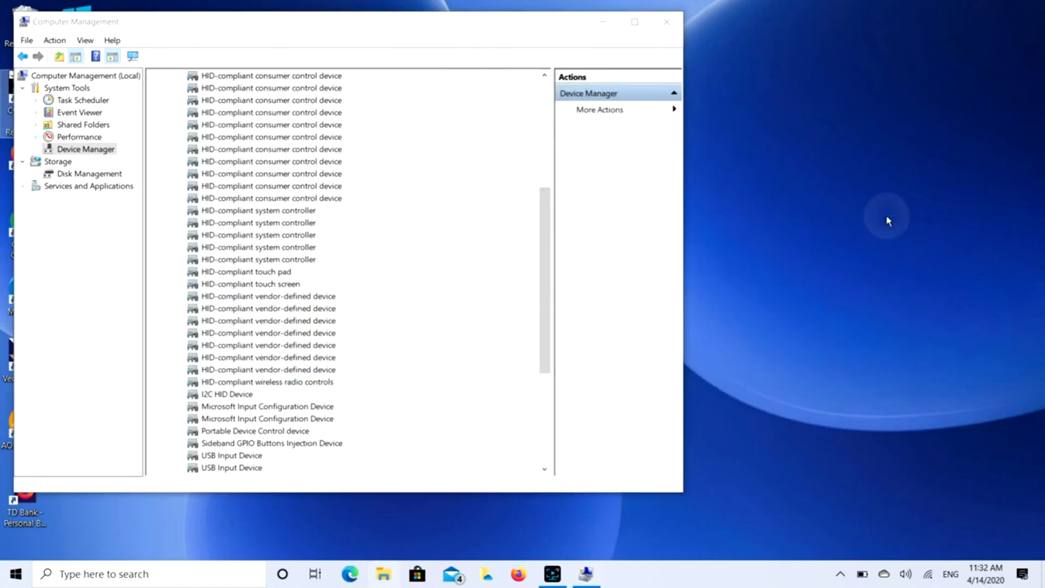
{"action": "mouse_move", "coordinate": [902, 372]}
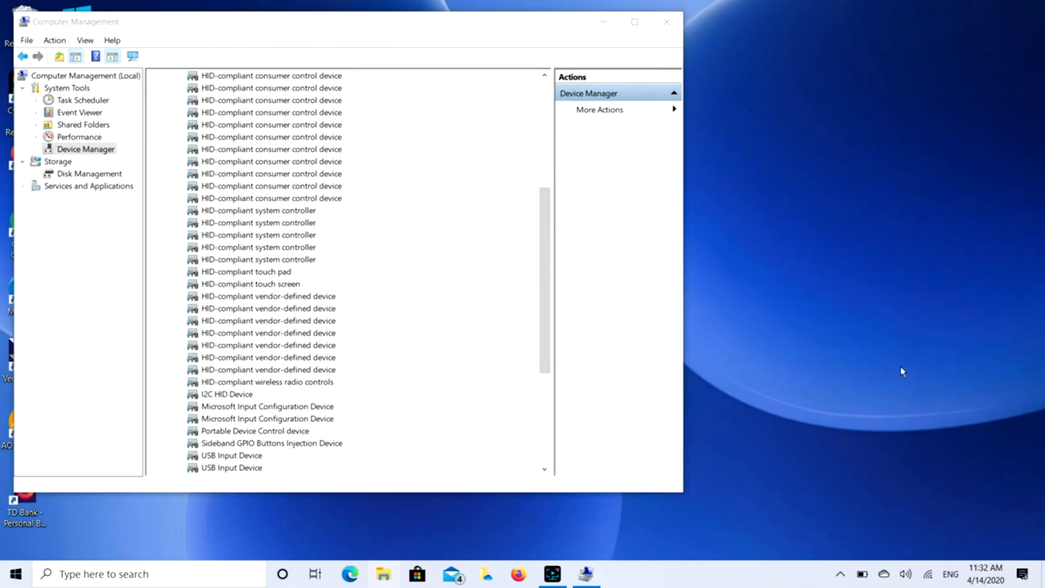
{"action": "mouse_move", "coordinate": [267, 288]}
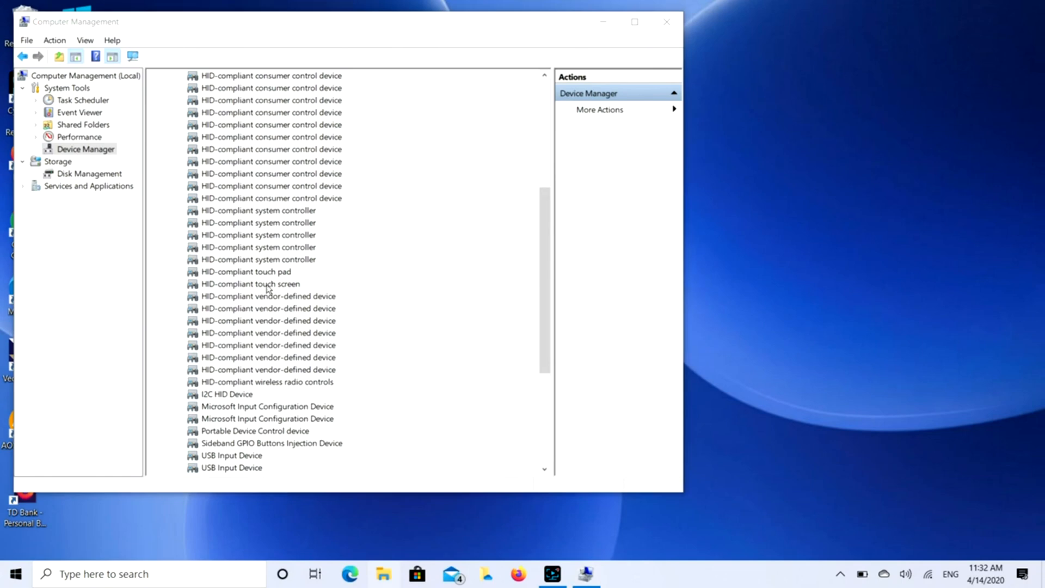
Disable the HID-compliant touch screen, confirm with Yes, and reopen its context menu
{"action": "right_click", "coordinate": [250, 283]}
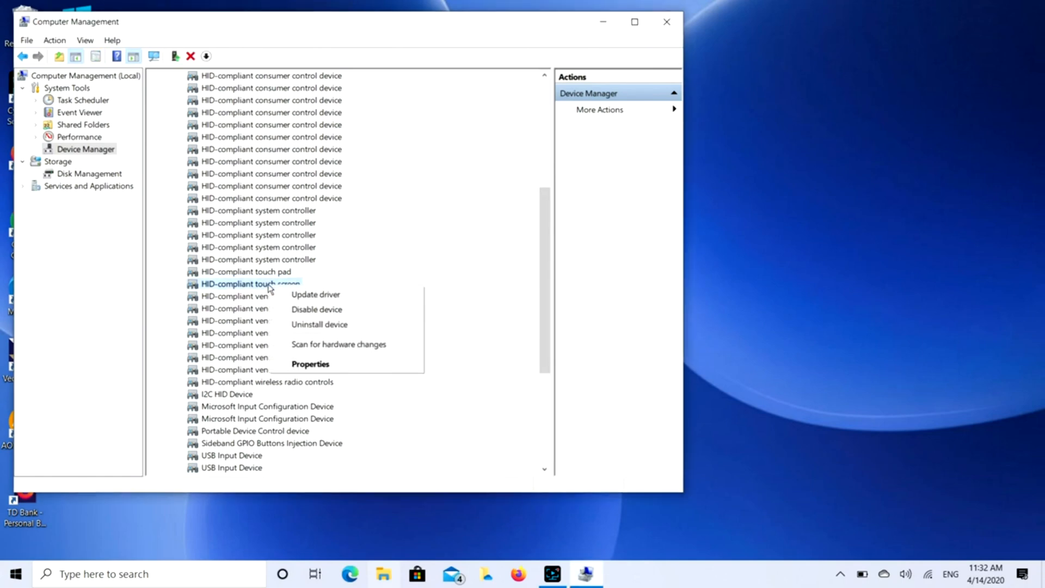
{"action": "left_click", "coordinate": [316, 309]}
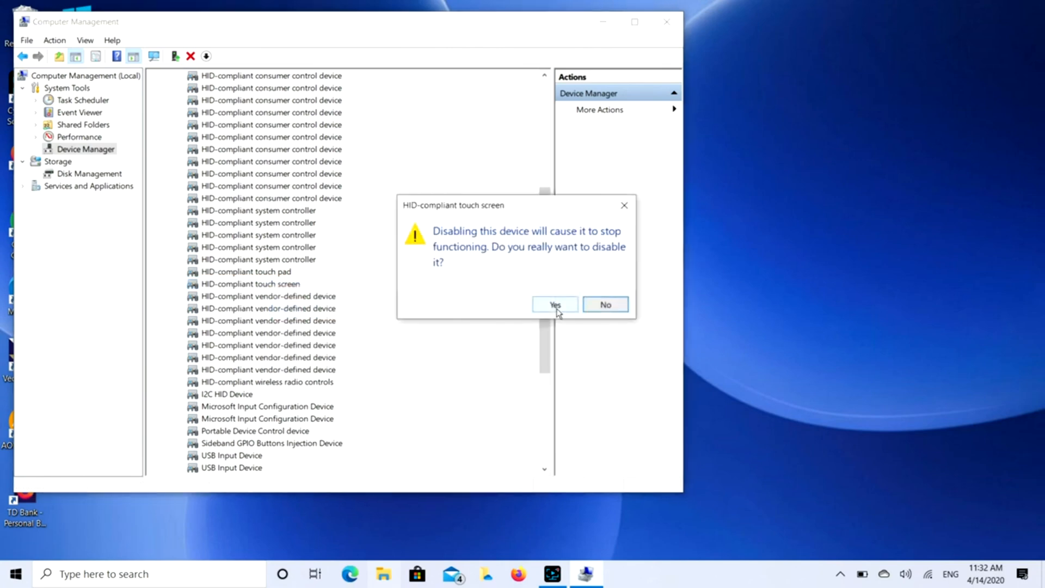
{"action": "left_click", "coordinate": [554, 304]}
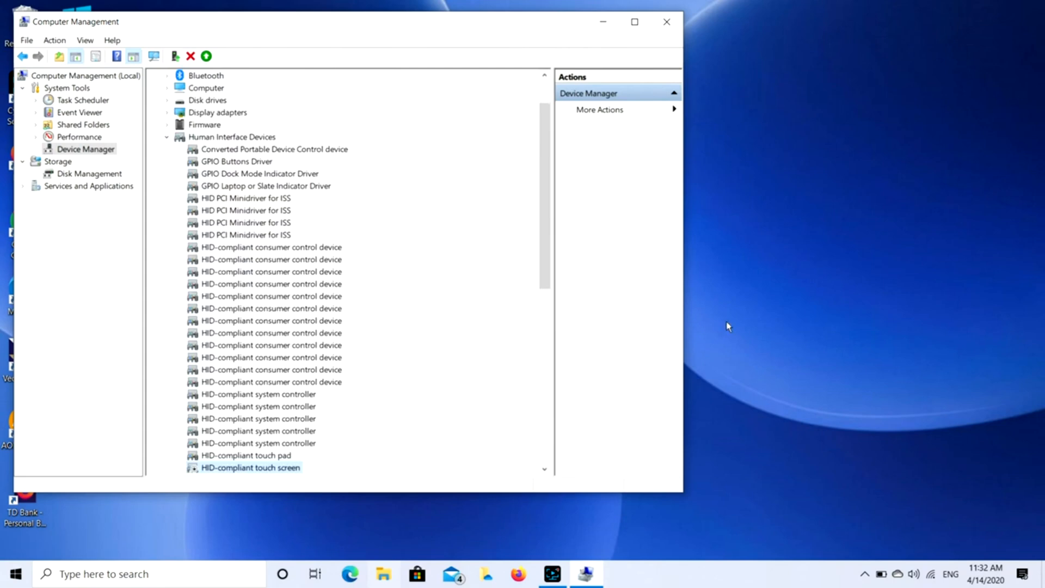
{"action": "mouse_move", "coordinate": [660, 512]}
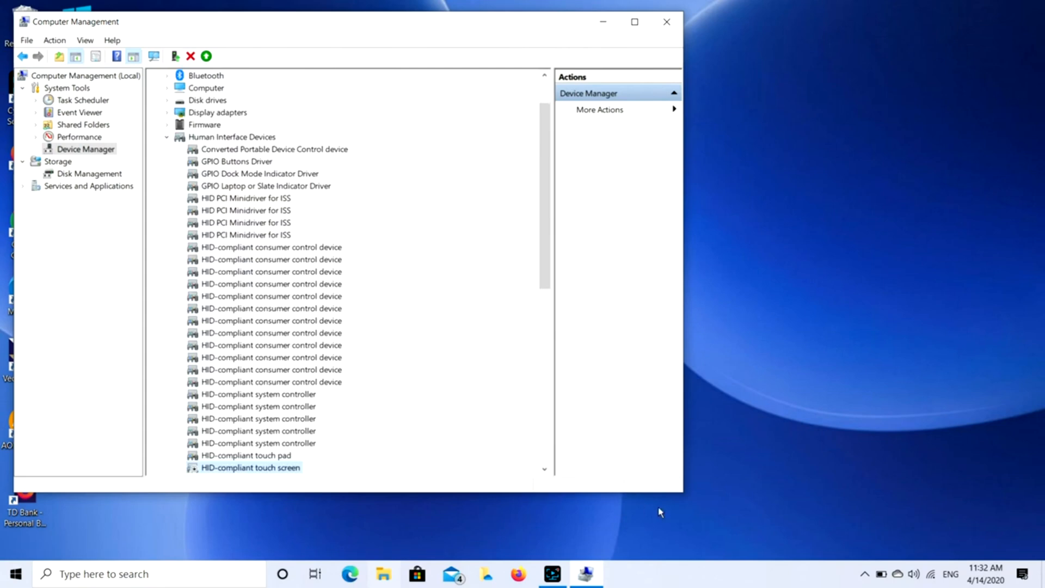
{"action": "mouse_move", "coordinate": [716, 24]}
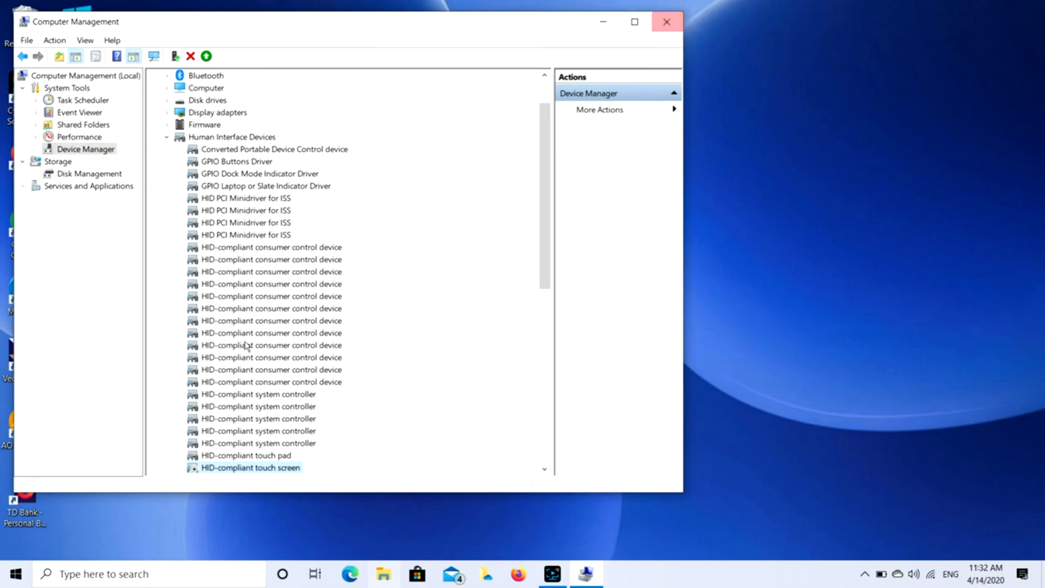
{"action": "right_click", "coordinate": [250, 467]}
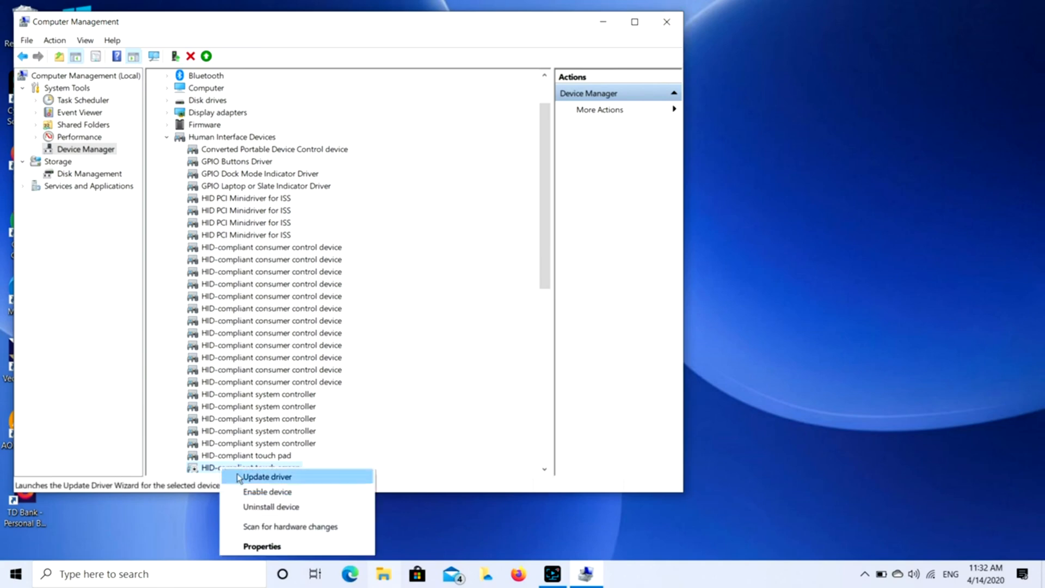
{"action": "mouse_move", "coordinate": [268, 492]}
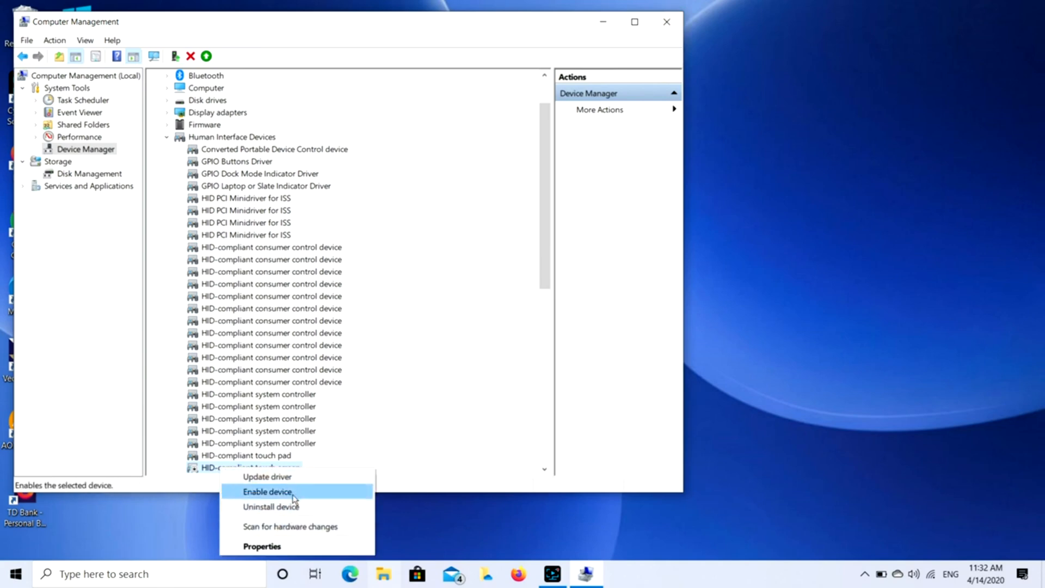
Choose Enable device for the disabled HID-compliant touch screen
{"action": "left_click", "coordinate": [268, 491]}
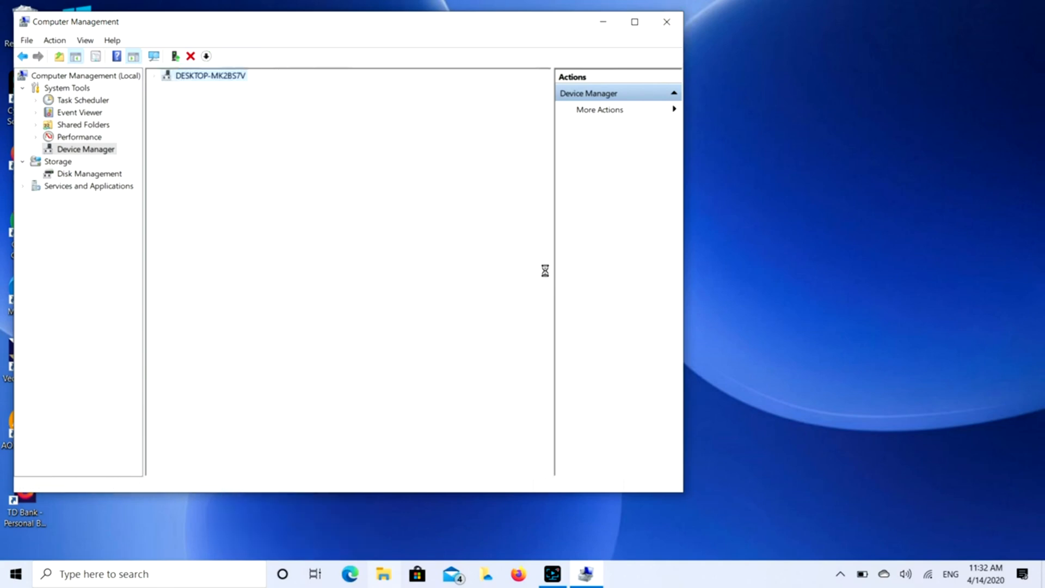